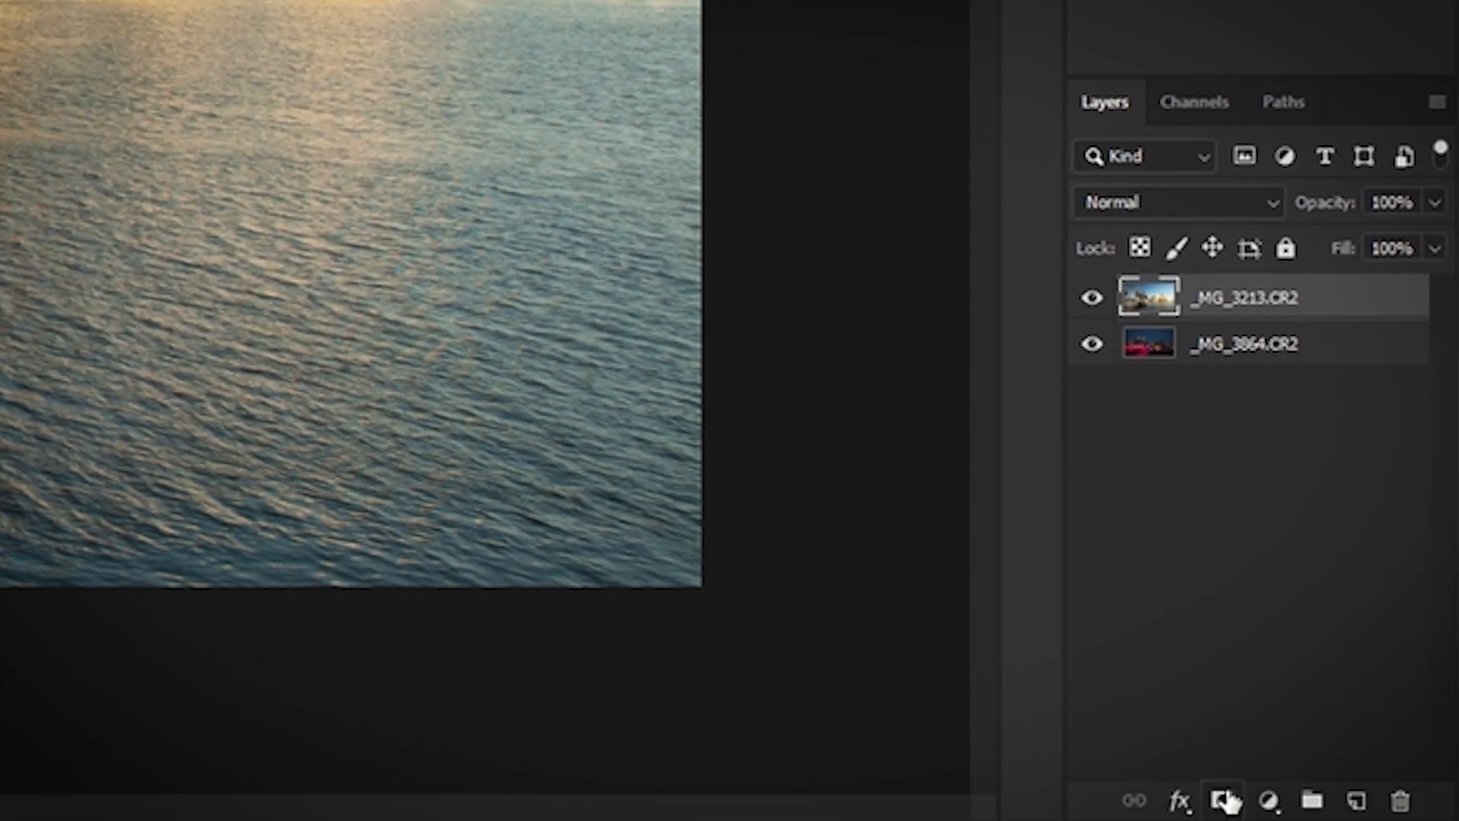
{"action": "mouse_move", "coordinate": [1187, 664]}
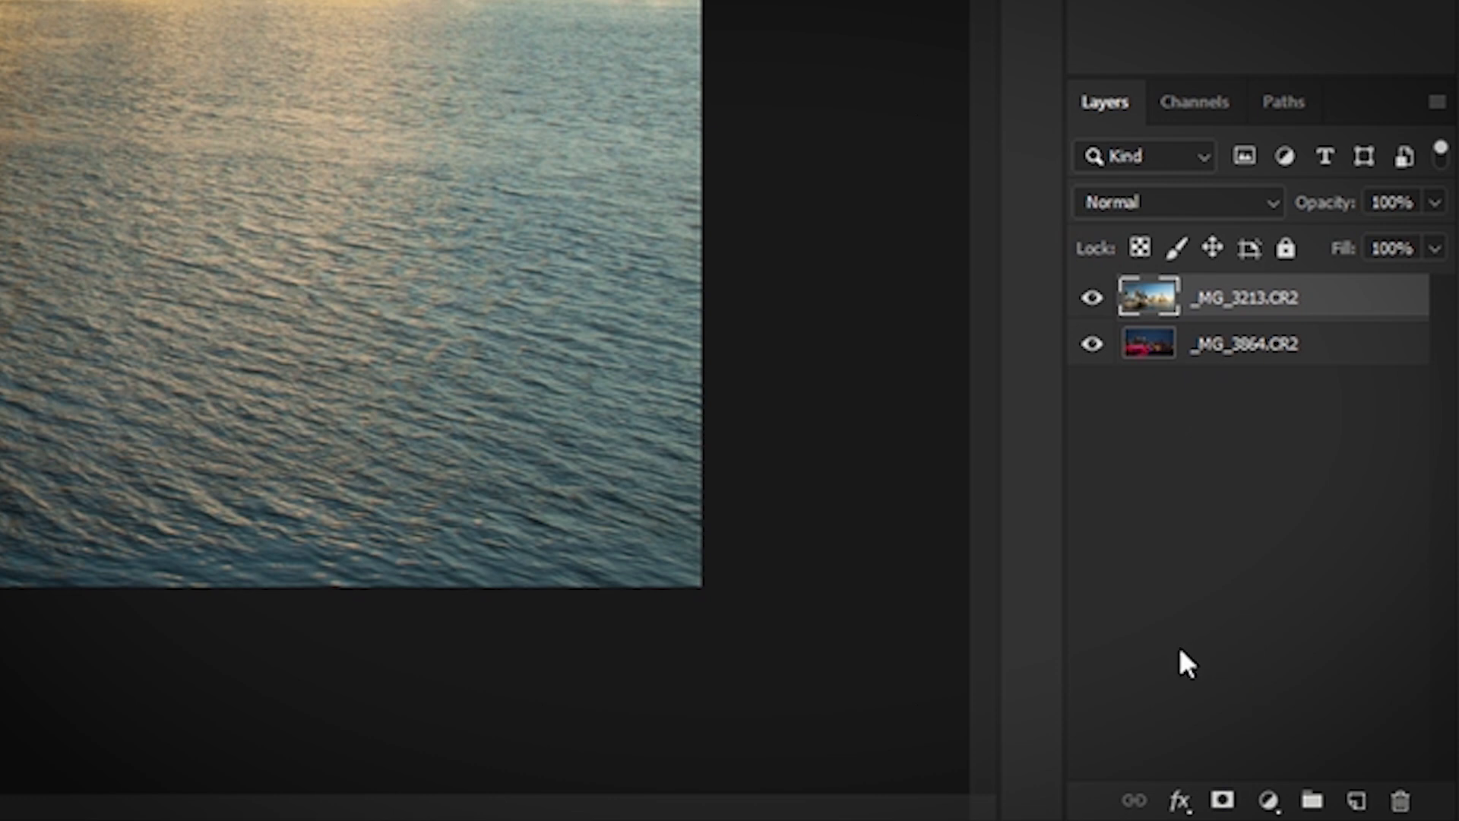
{"action": "mouse_move", "coordinate": [1200, 661]}
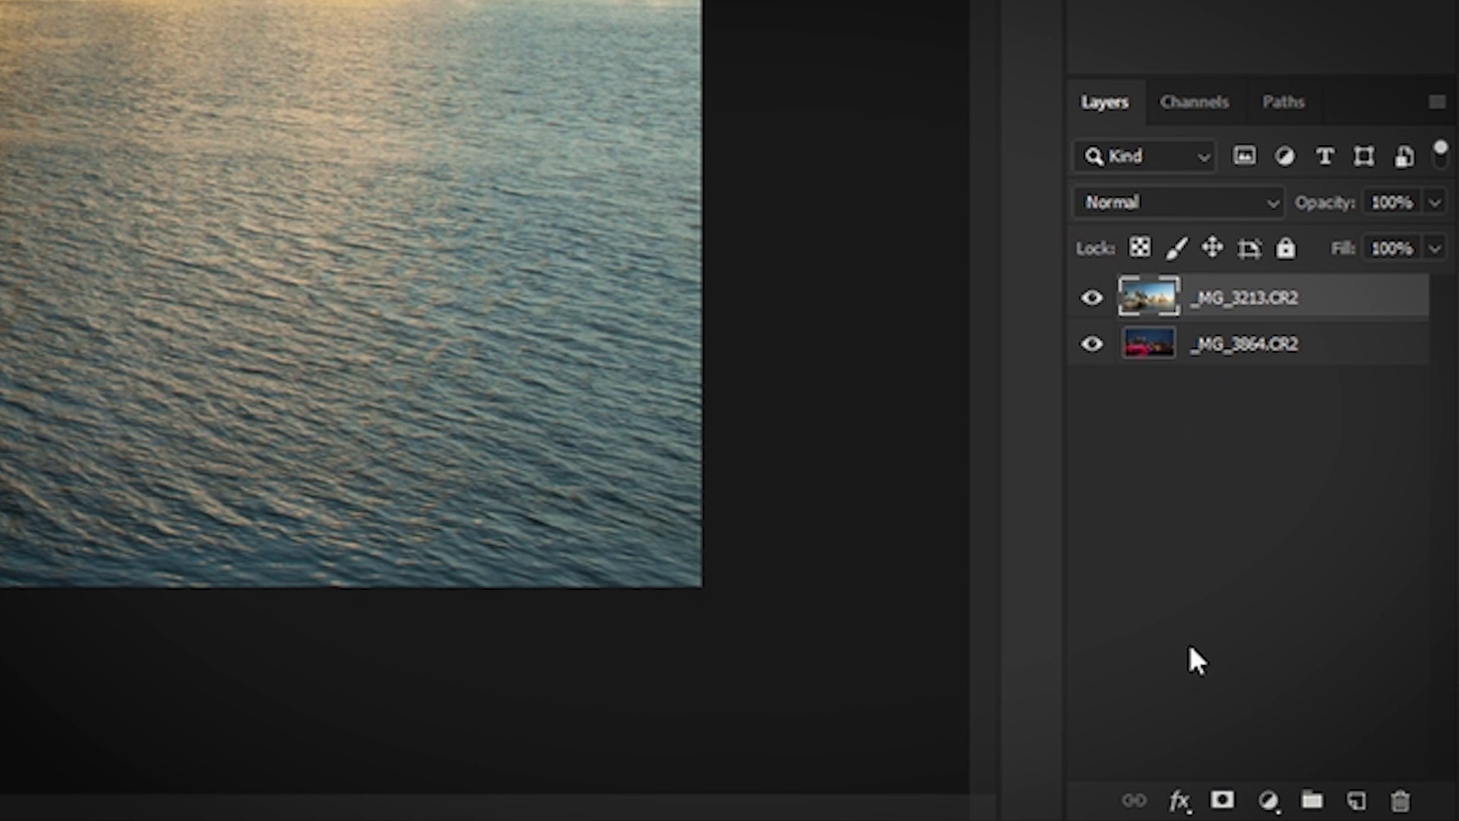
{"action": "mouse_move", "coordinate": [1245, 771]}
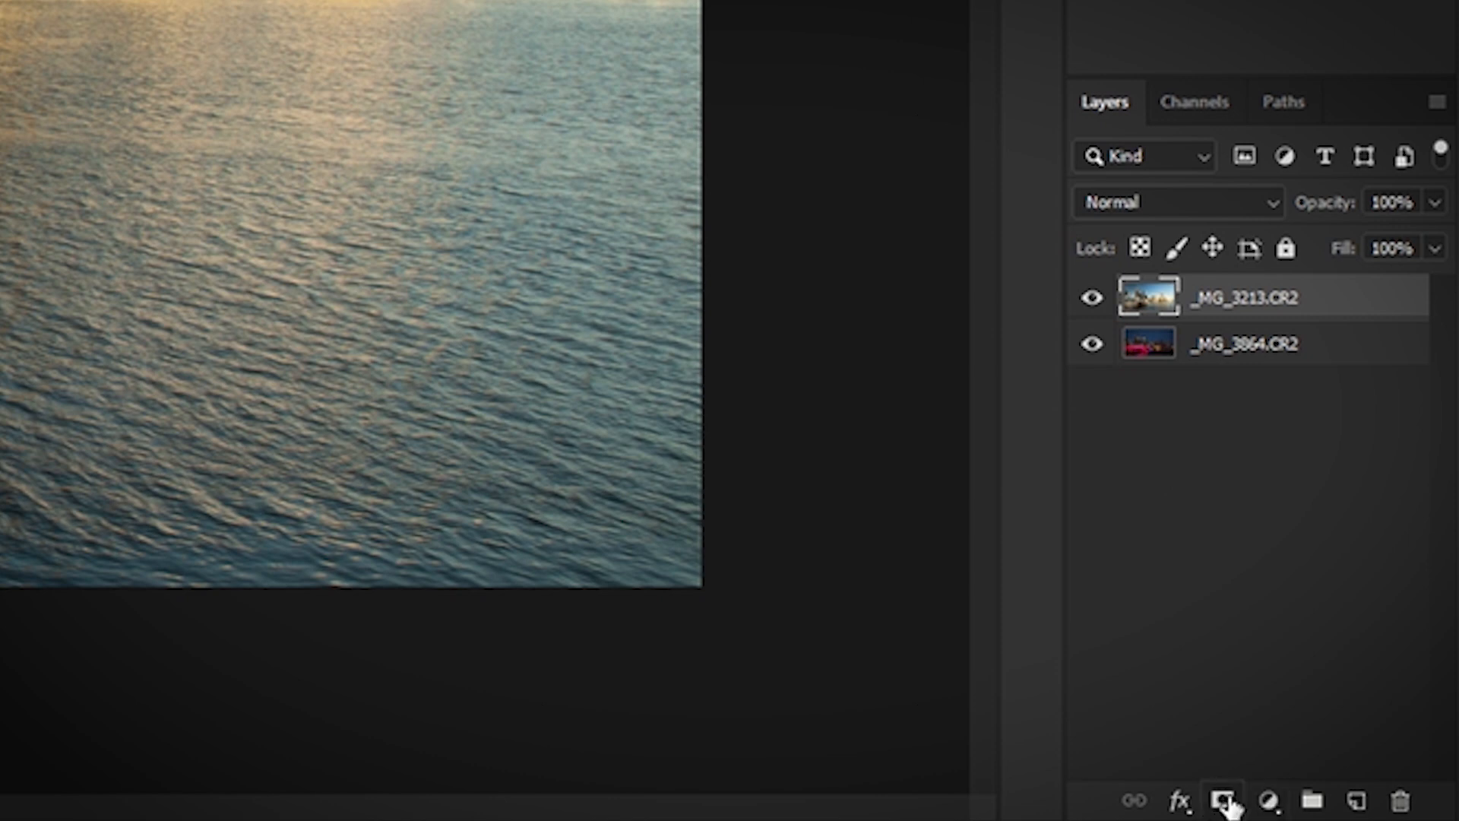
Add a white layer mask to the top photo layer for blending with the photo below
{"action": "left_click", "coordinate": [1224, 801]}
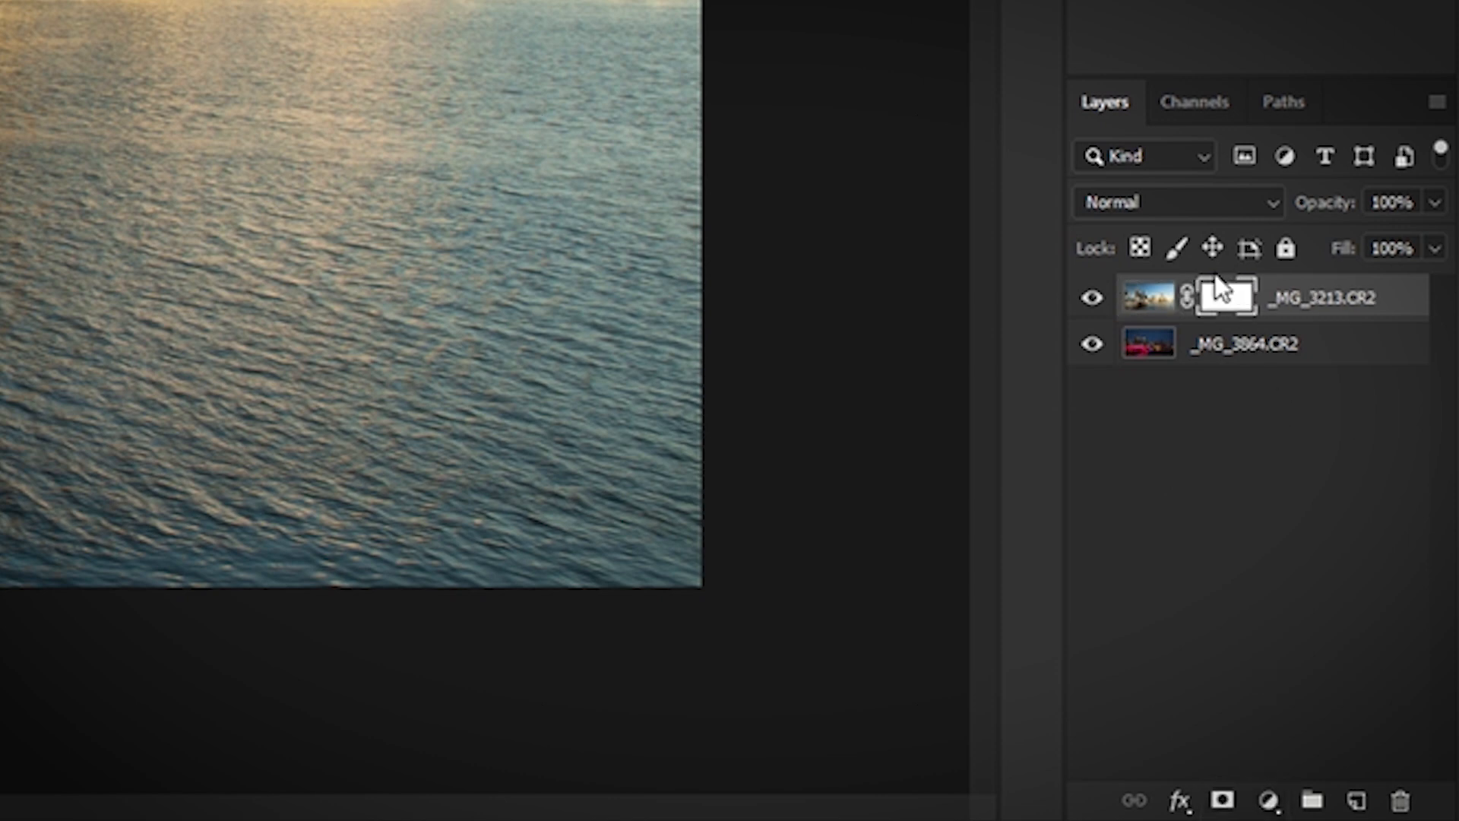